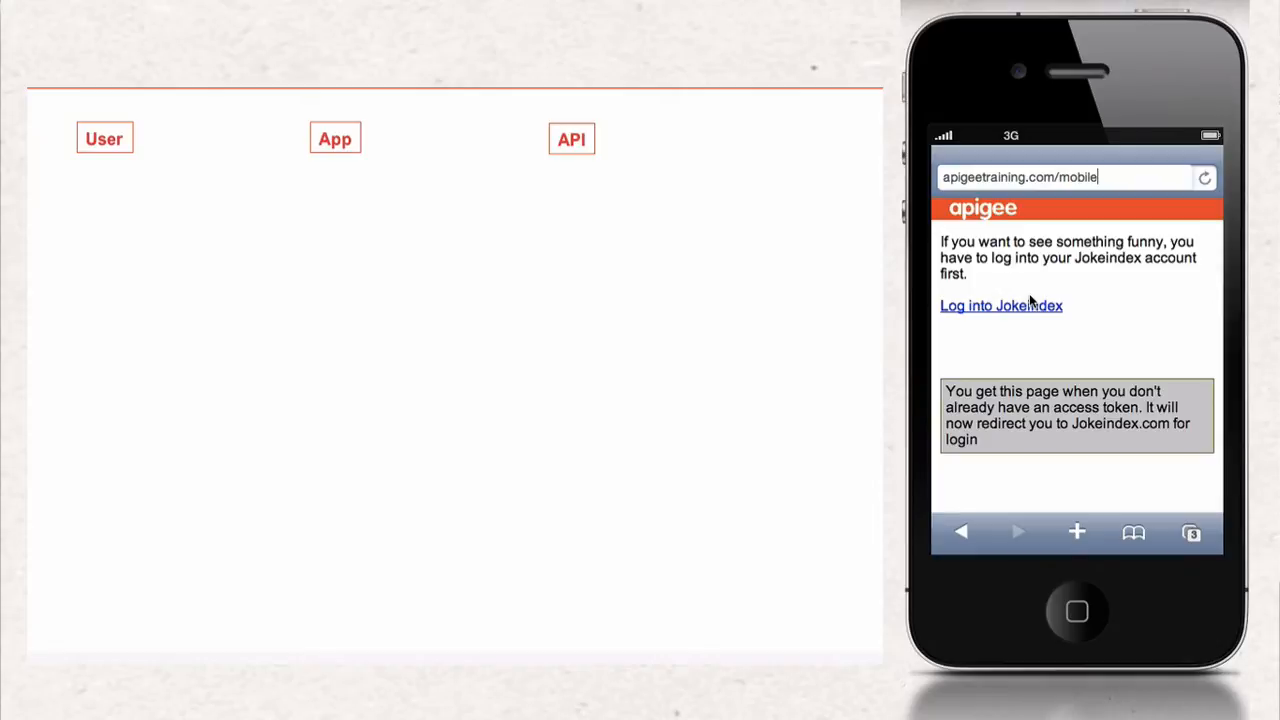
Step: Follow the 'Log into Jokeindex' link on apigeetraining.com/mobile to reach the Jokeindex login page
left_click(1000, 305)
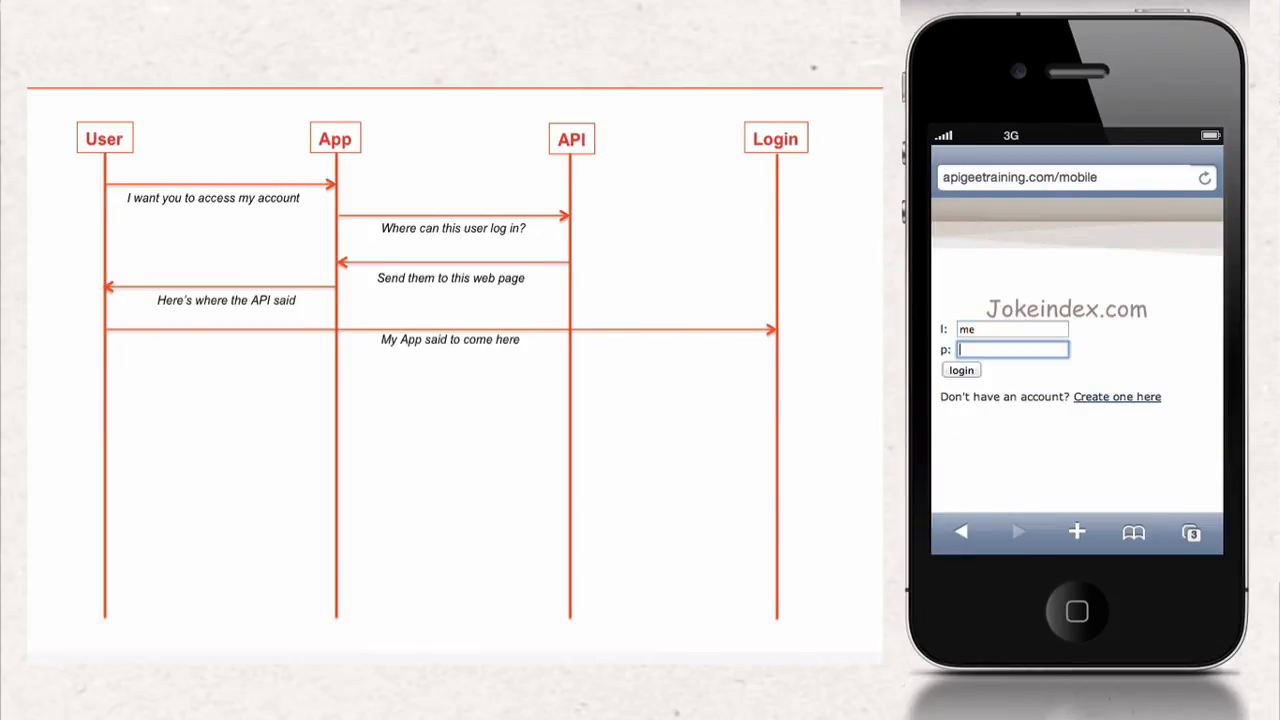